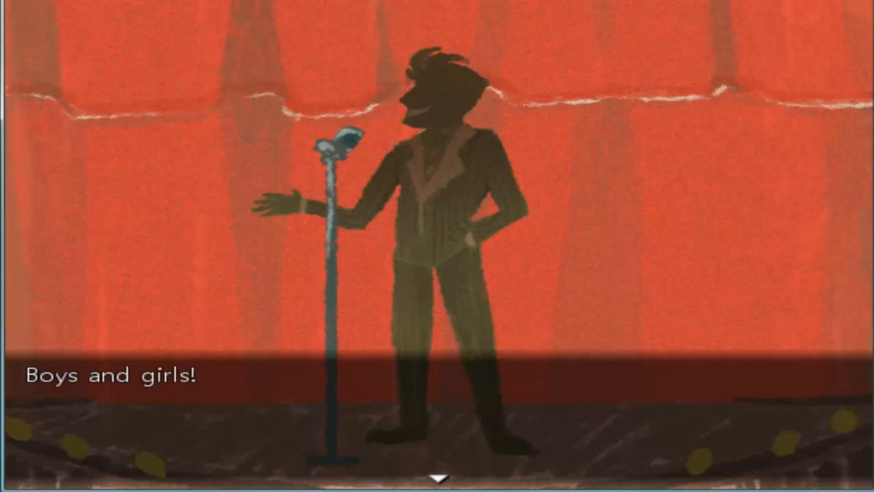
{"action": "left_click", "coordinate": [437, 471]}
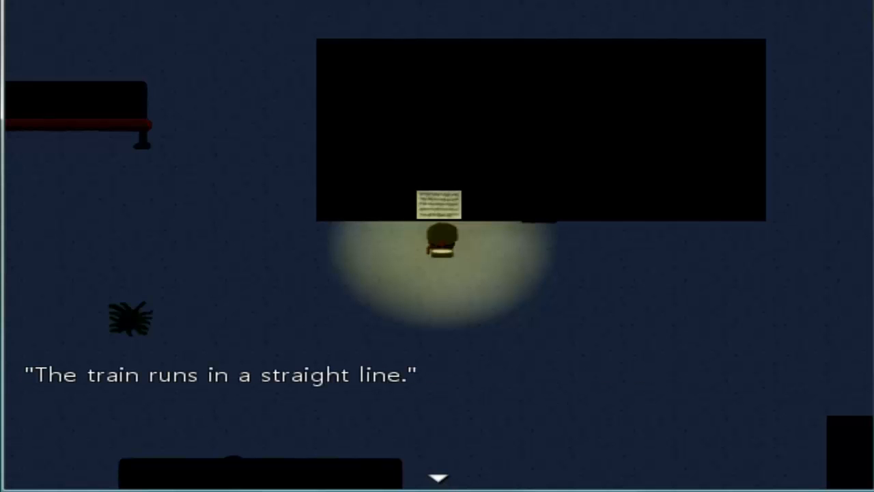
{"action": "left_click", "coordinate": [437, 475]}
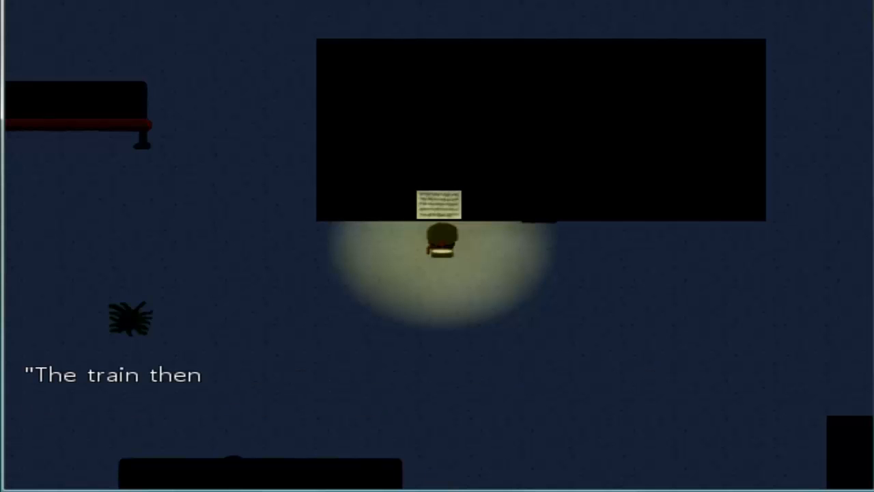
{"action": "left_click", "coordinate": [437, 472]}
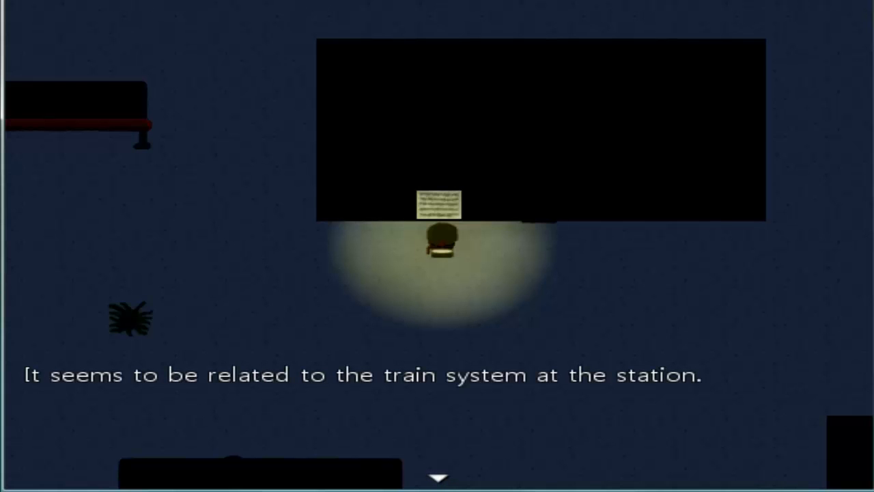
{"action": "left_click", "coordinate": [437, 475]}
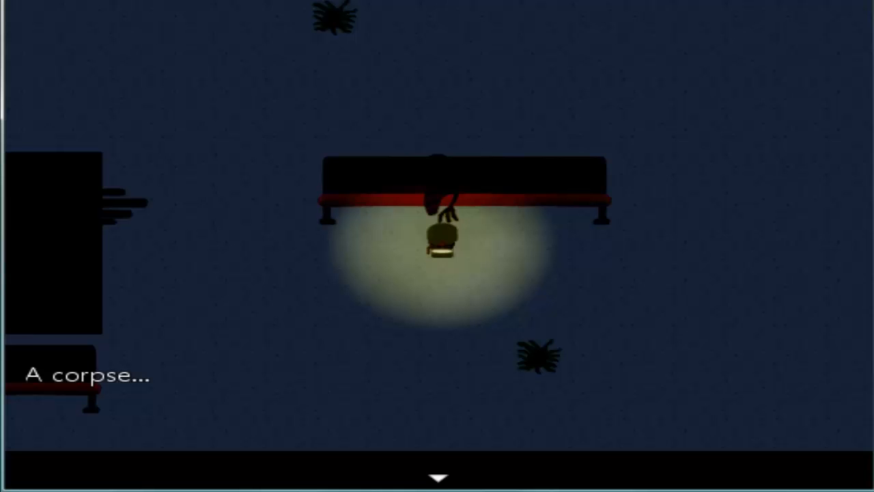
{"action": "left_click", "coordinate": [437, 476]}
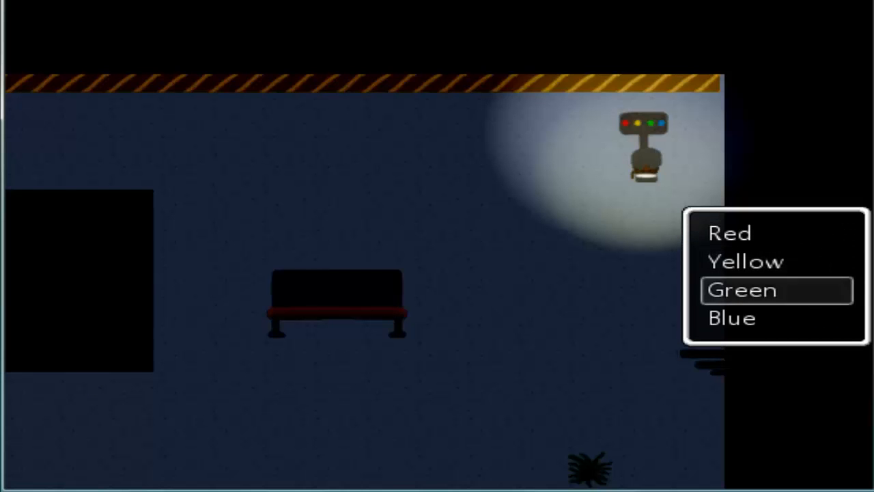
{"action": "key", "text": "up"}
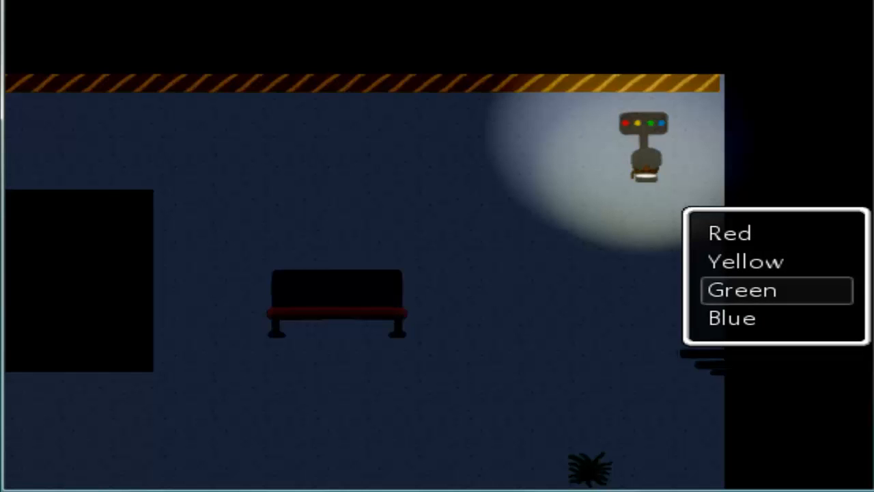
{"action": "left_click", "coordinate": [741, 290]}
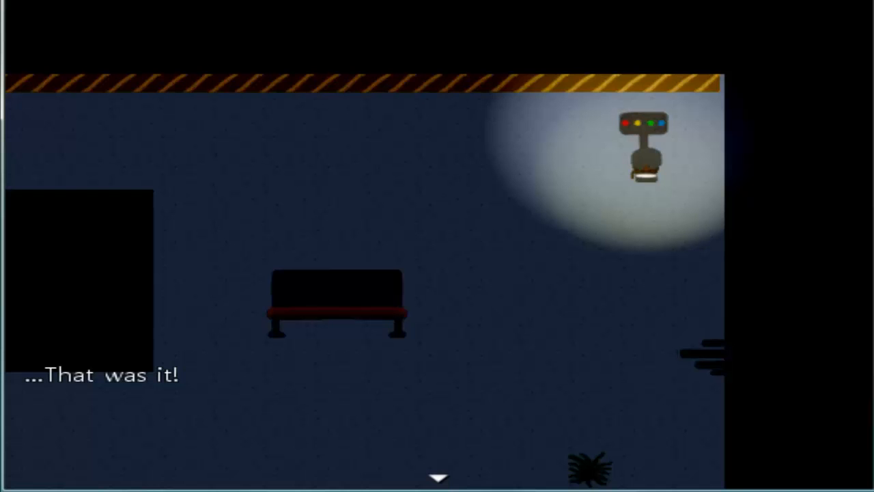
{"action": "left_click", "coordinate": [437, 476]}
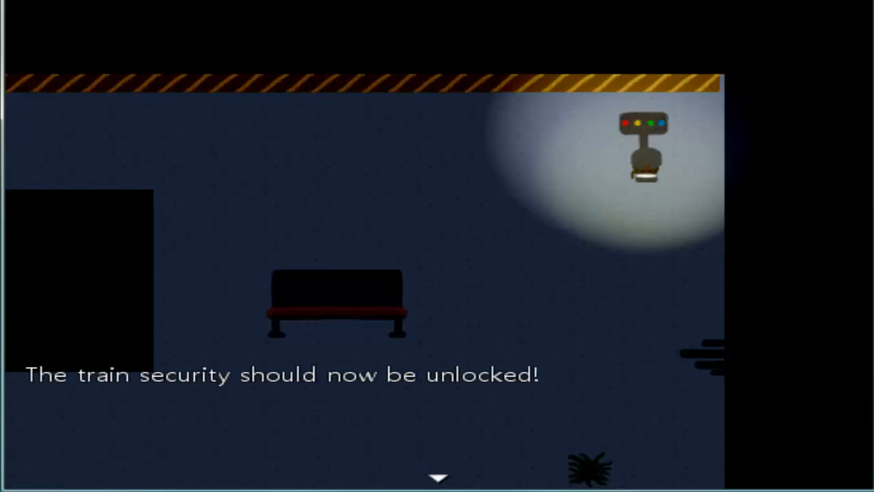